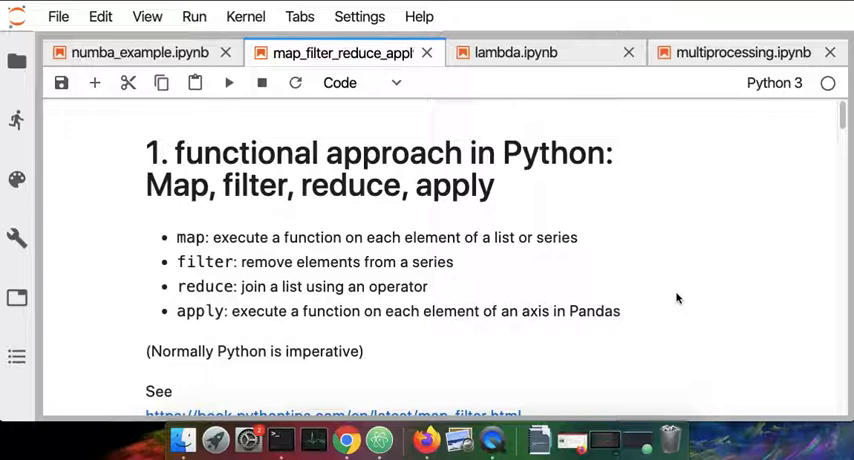
# Run the items, for loop, squared and def sqr cells, giving the squared list [1, 4, 9, 16, 25].
pyautogui.scroll(-3)
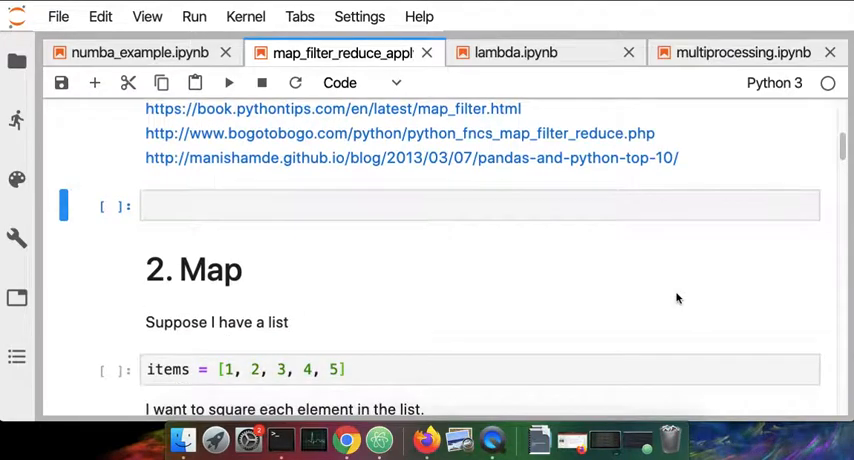
pyautogui.scroll(-3)
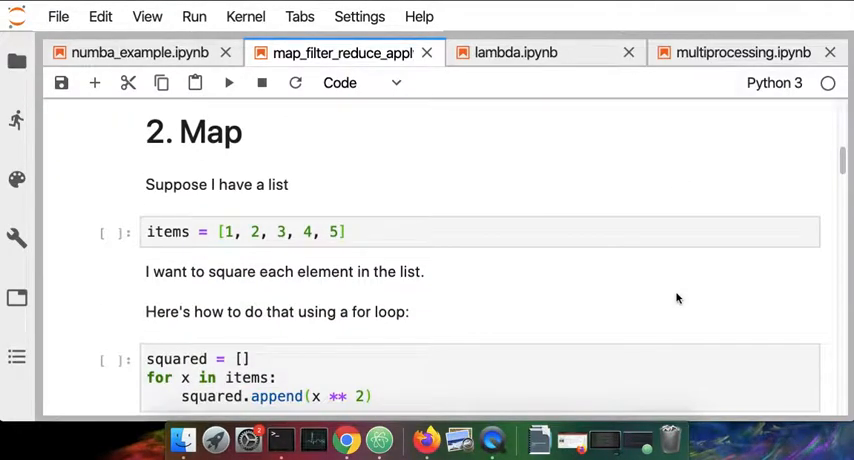
pyautogui.moveTo(412, 258)
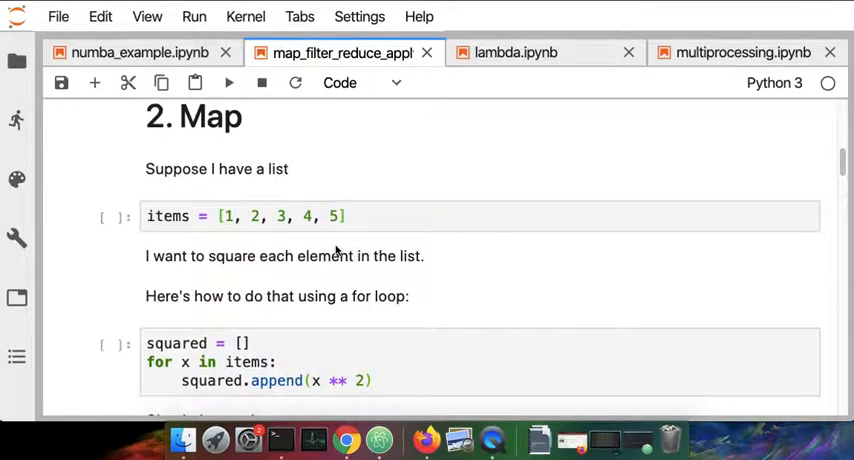
pyautogui.moveTo(474, 284)
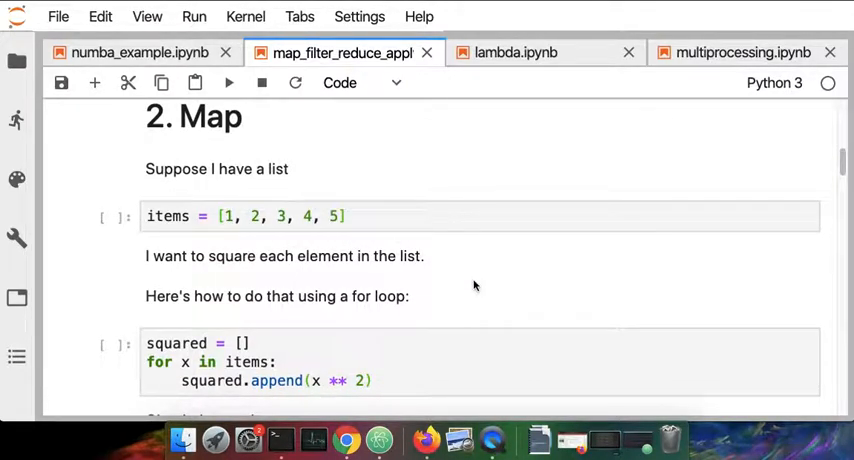
pyautogui.scroll(-3)
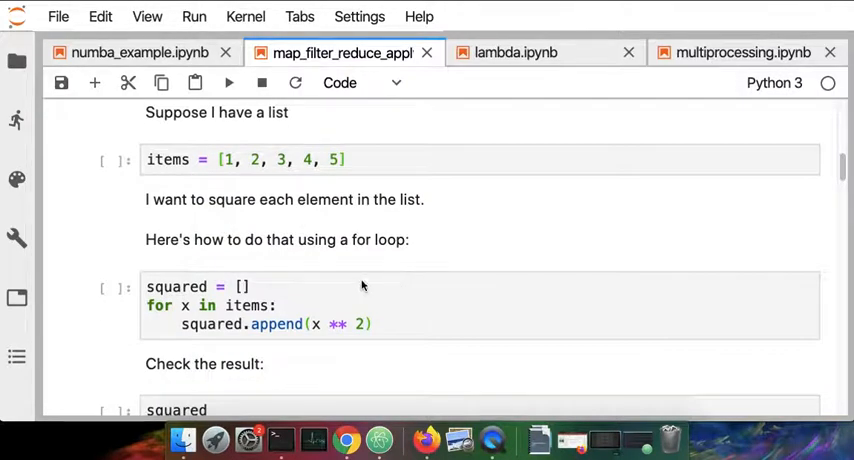
pyautogui.moveTo(150, 308)
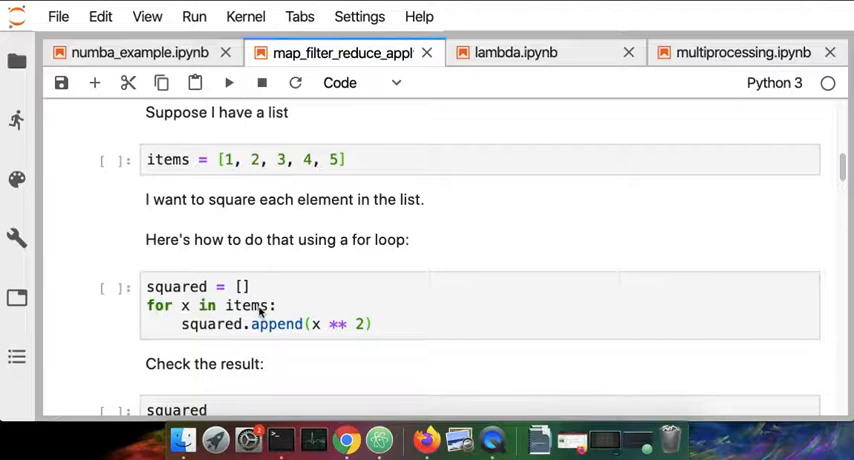
pyautogui.moveTo(318, 328)
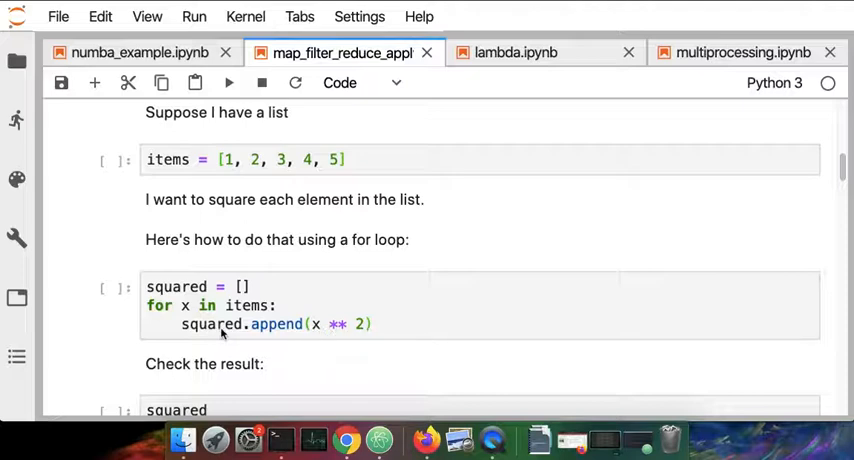
pyautogui.scroll(3)
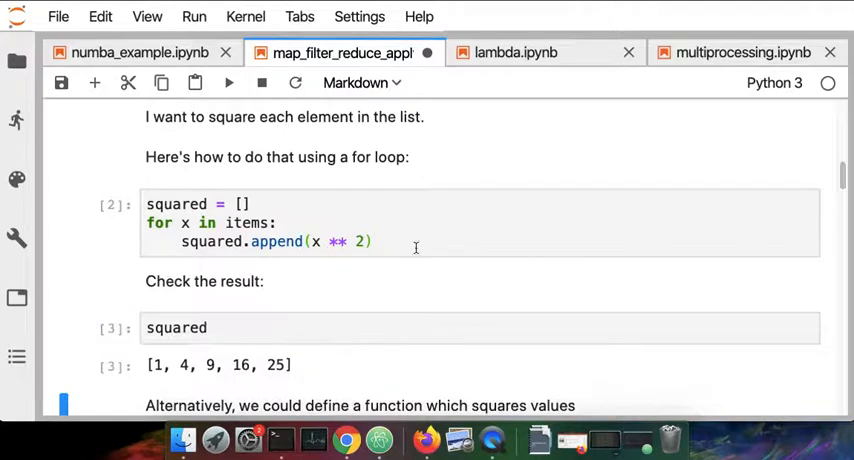
pyautogui.moveTo(396, 328)
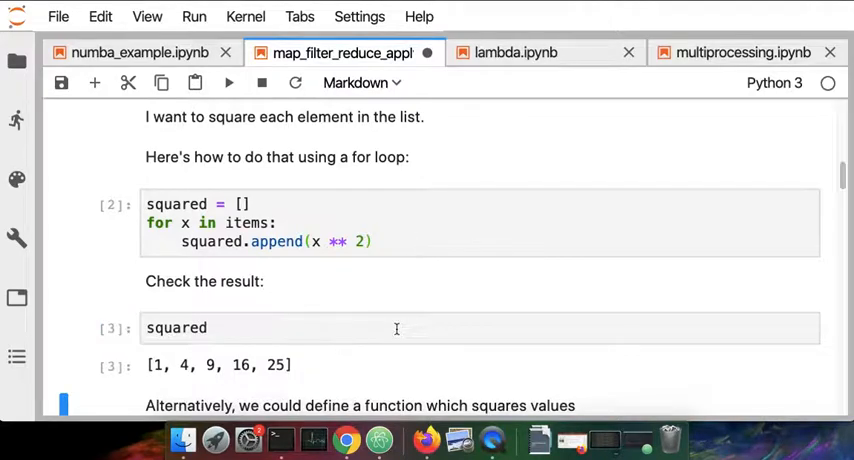
pyautogui.scroll(-3)
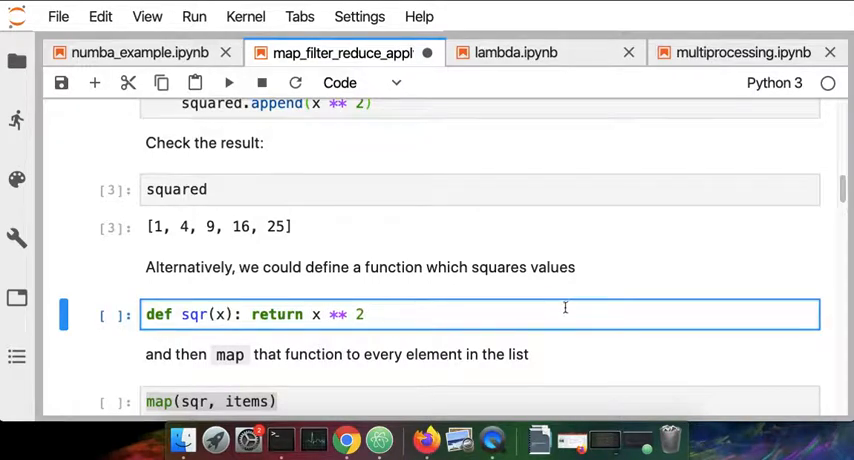
pyautogui.scroll(-3)
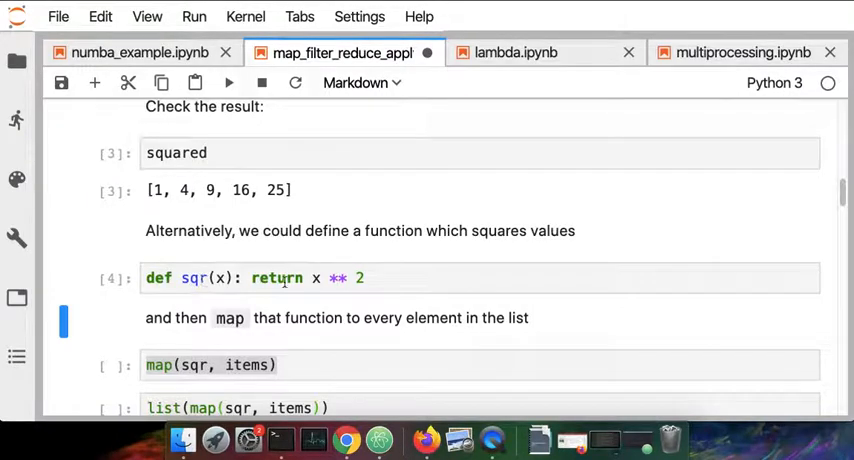
# Run map(sqr, items) and list(map(sqr, items)) so the result [1, 4, 9, 16, 25] appears.
pyautogui.scroll(3)
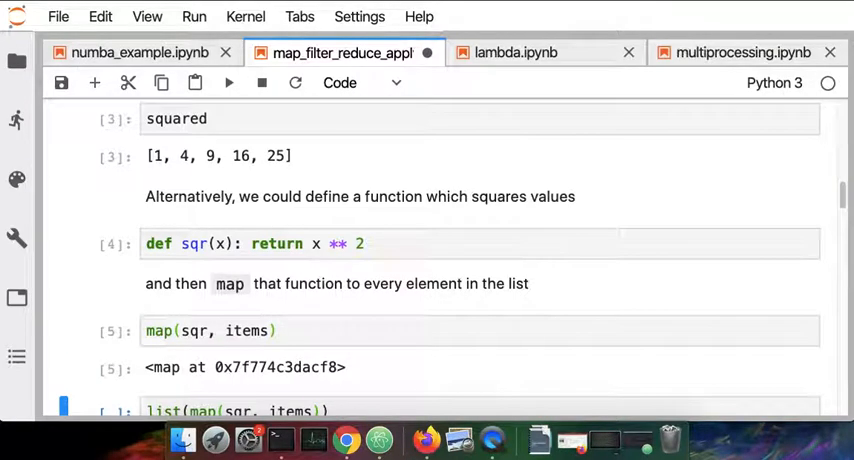
pyautogui.click(196, 332)
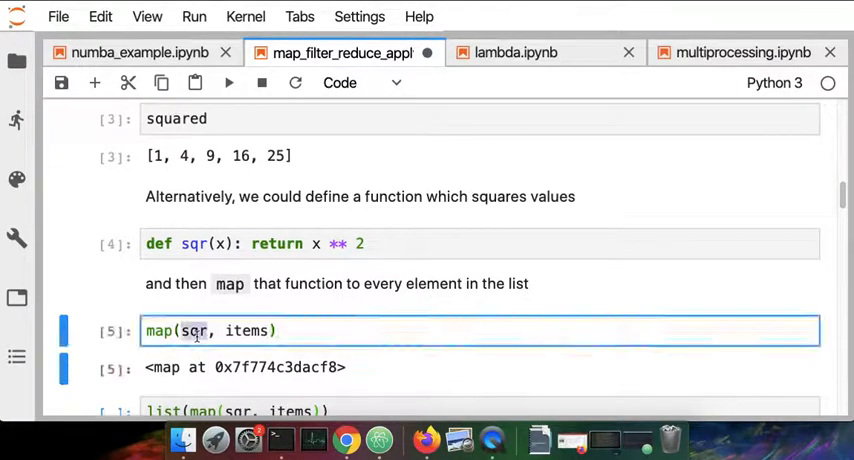
pyautogui.doubleClick(248, 330)
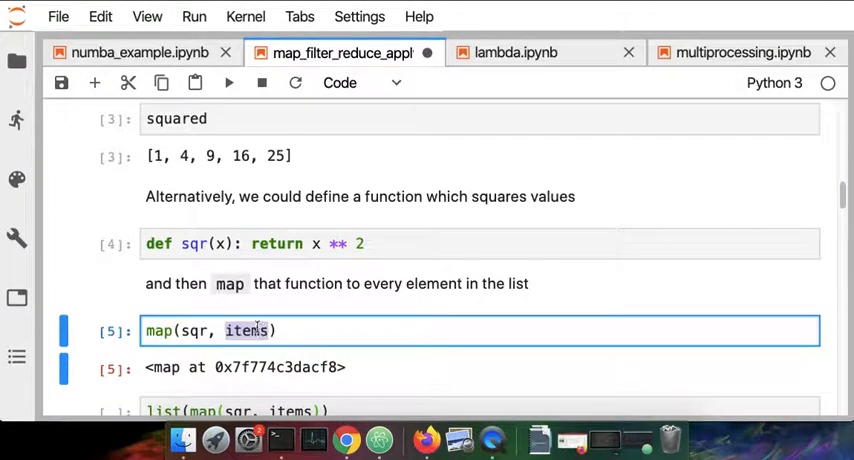
pyautogui.moveTo(336, 316)
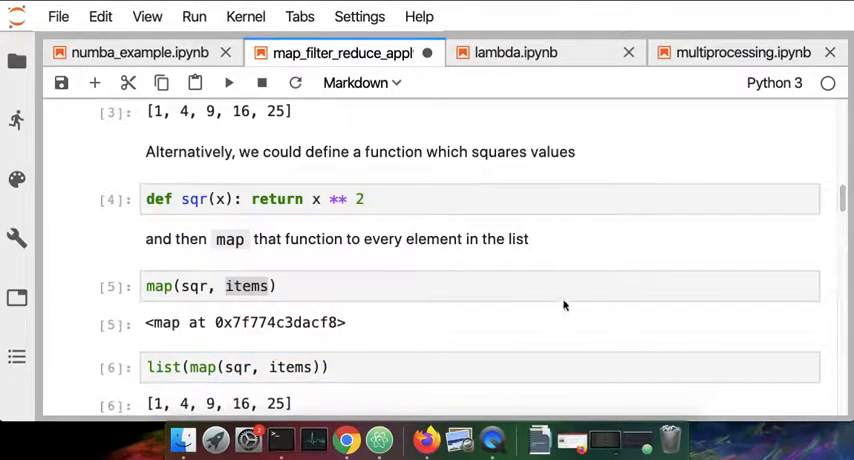
pyautogui.scroll(-3)
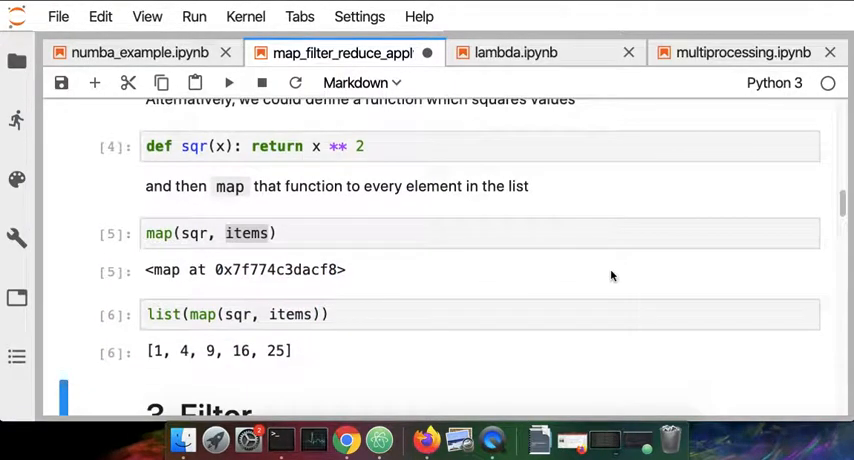
pyautogui.moveTo(606, 276)
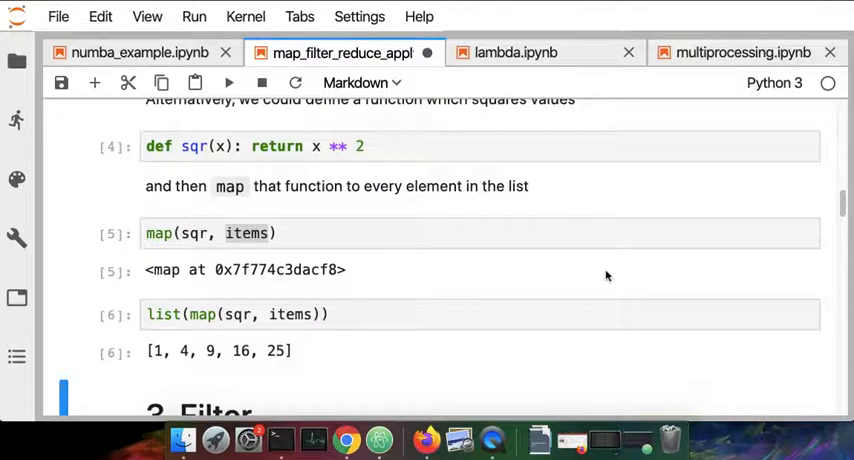
pyautogui.moveTo(292, 364)
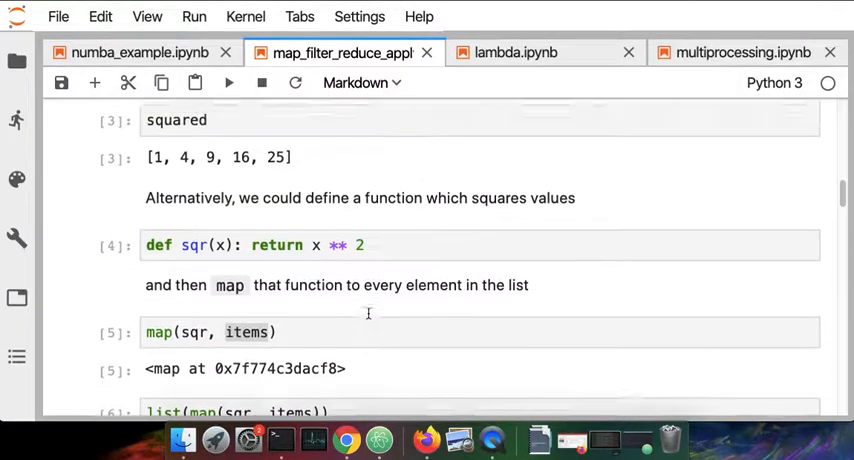
pyautogui.scroll(3)
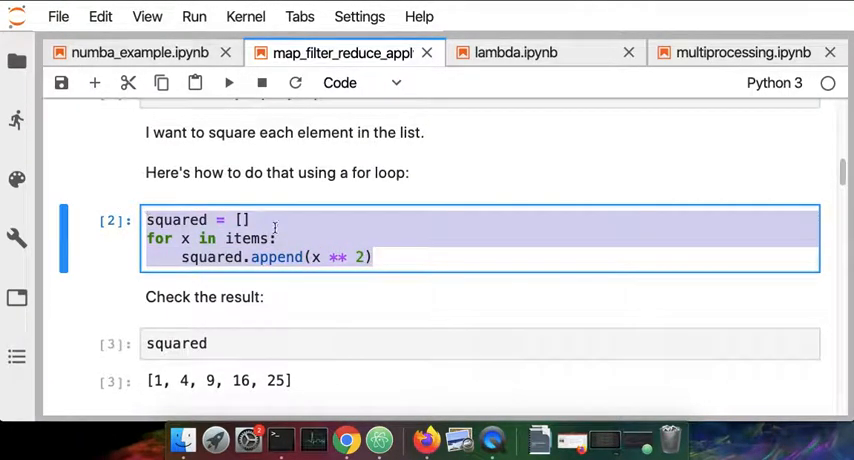
pyautogui.click(316, 228)
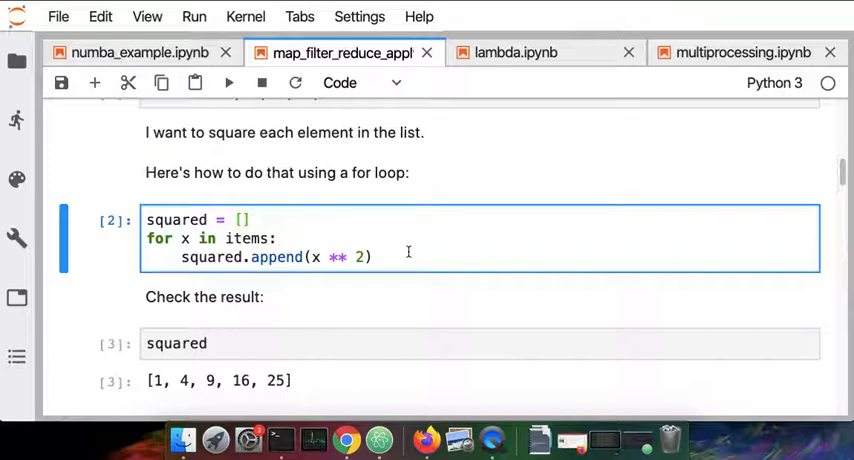
pyautogui.scroll(-3)
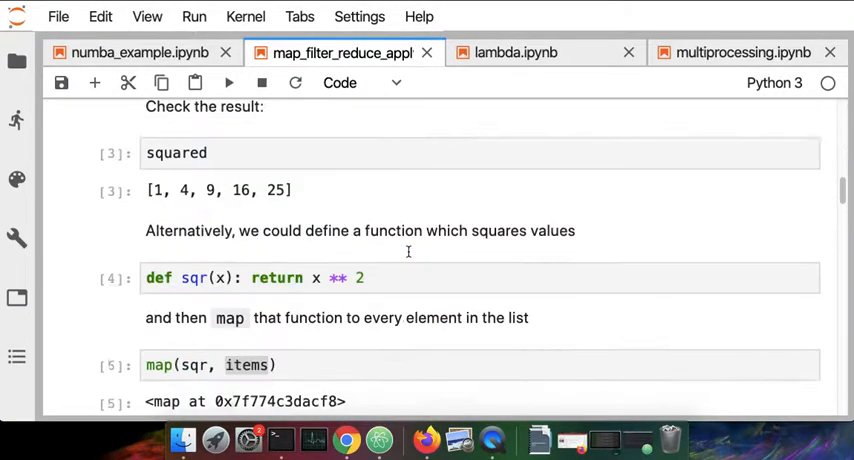
pyautogui.scroll(-3)
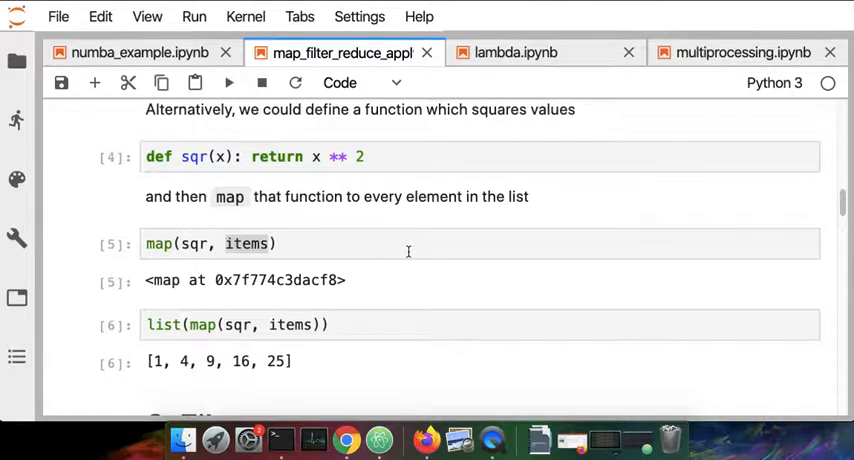
pyautogui.scroll(-3)
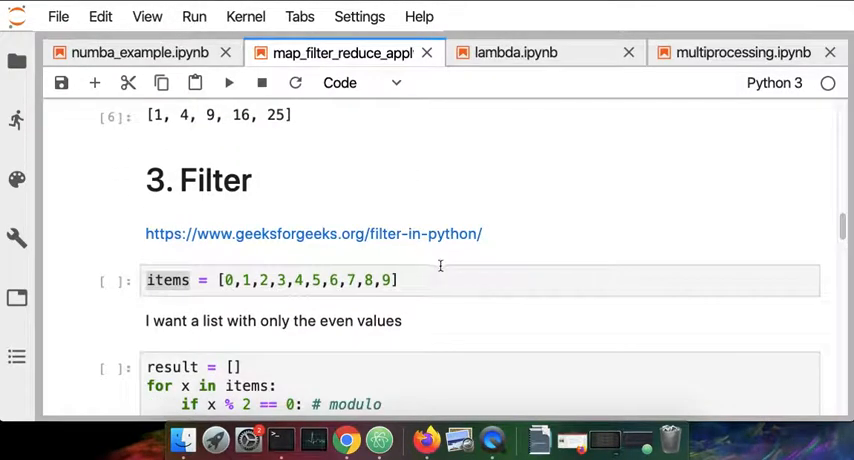
# Run the Filter items list and even-values loop, then show result as [0, 2, 4, 6, 8].
pyautogui.scroll(-3)
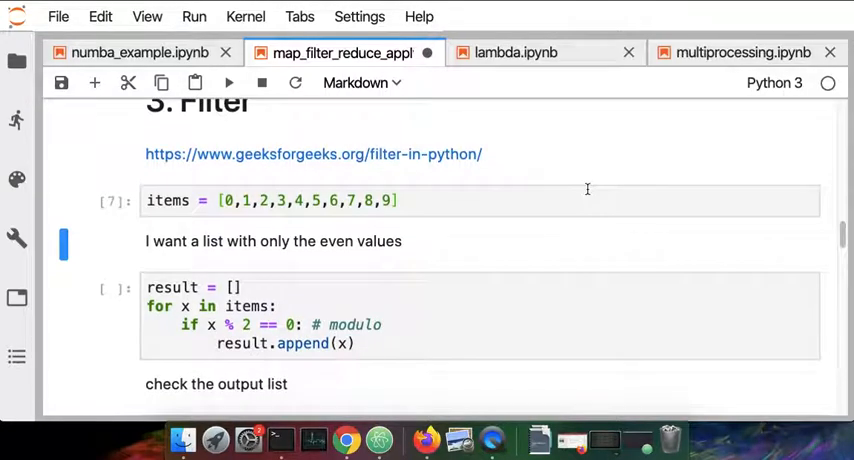
pyautogui.scroll(3)
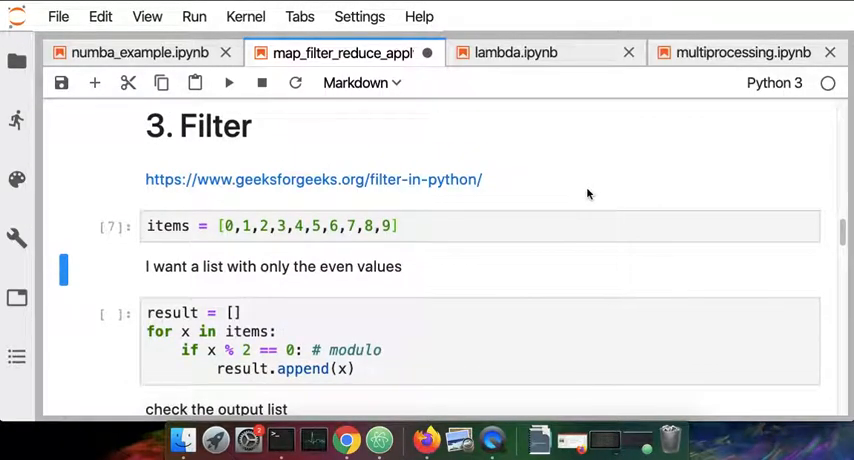
pyautogui.moveTo(518, 212)
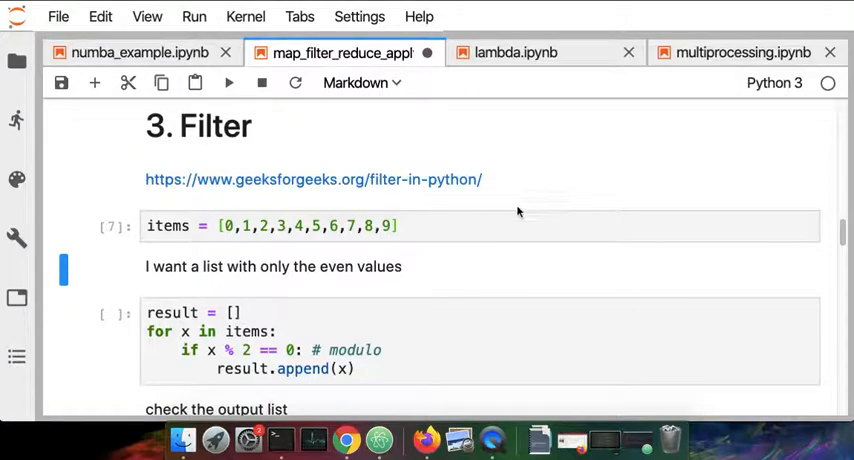
pyautogui.moveTo(188, 332)
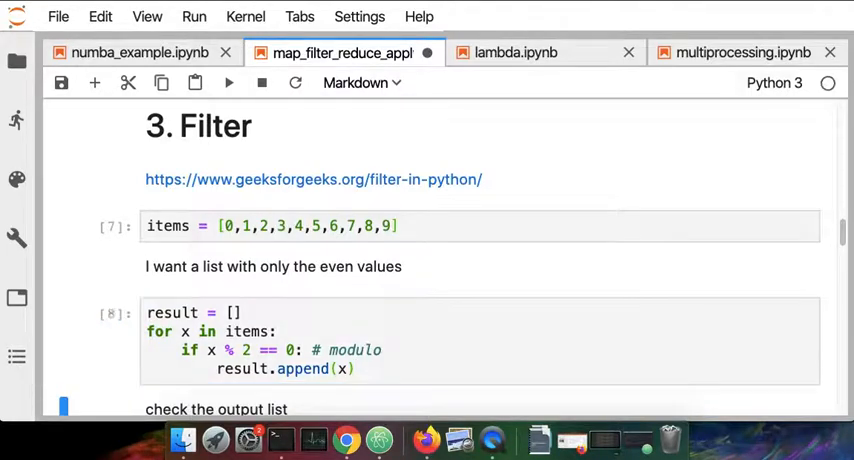
pyautogui.scroll(-3)
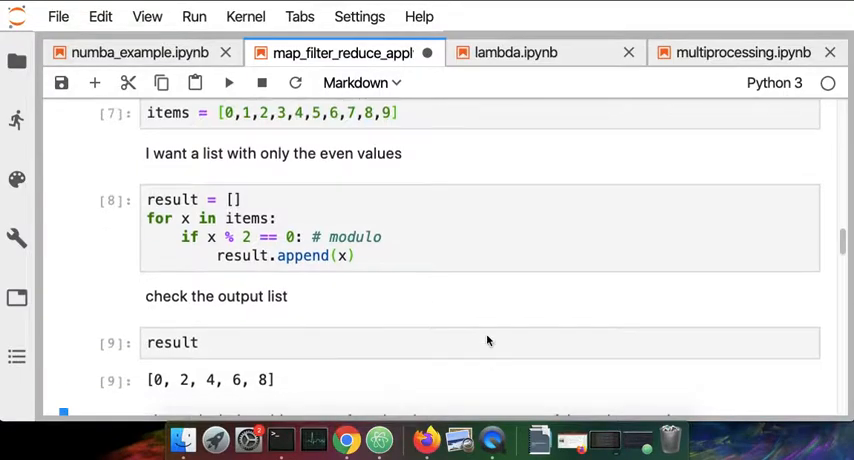
pyautogui.scroll(-3)
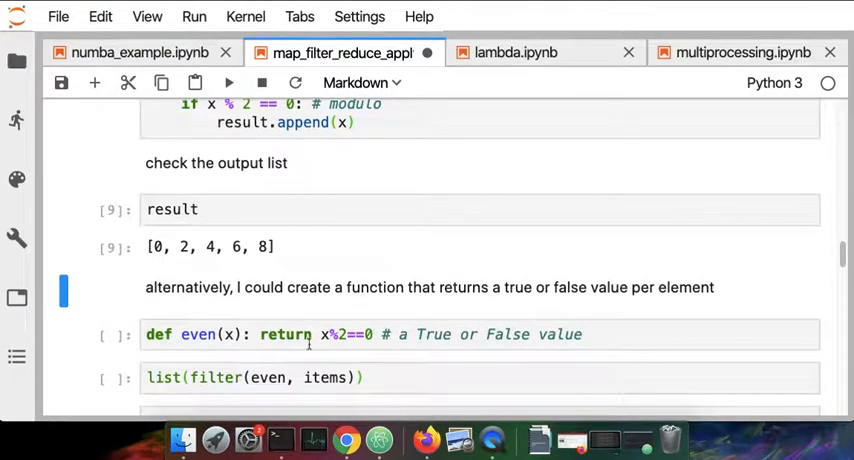
# Define even and run list(filter(even, items)) to return [0, 2, 4, 6, 8].
pyautogui.click(300, 334)
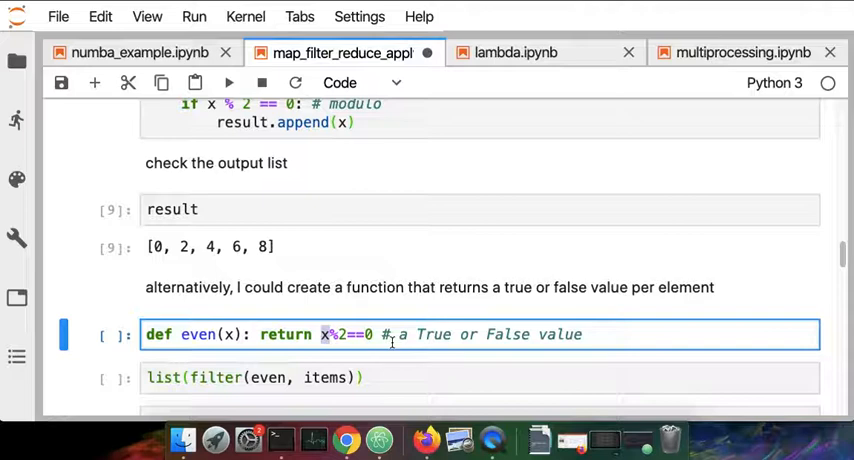
pyautogui.scroll(-3)
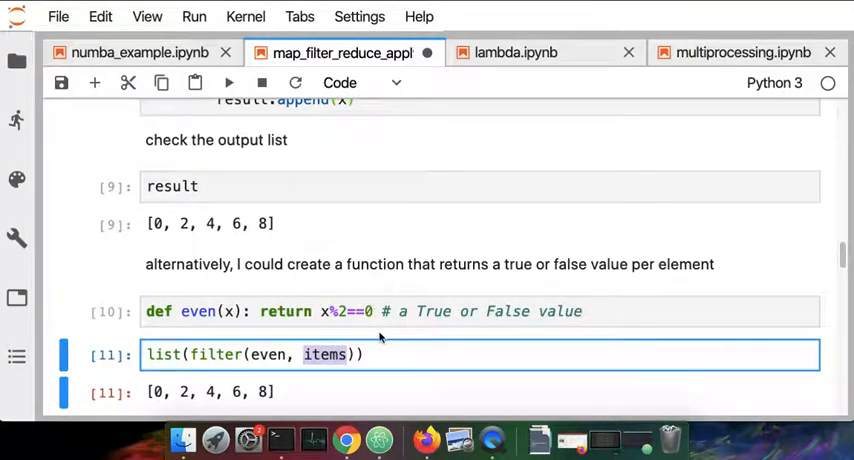
# Reach section 4 Reduce and run from functools import reduce.
pyautogui.scroll(3)
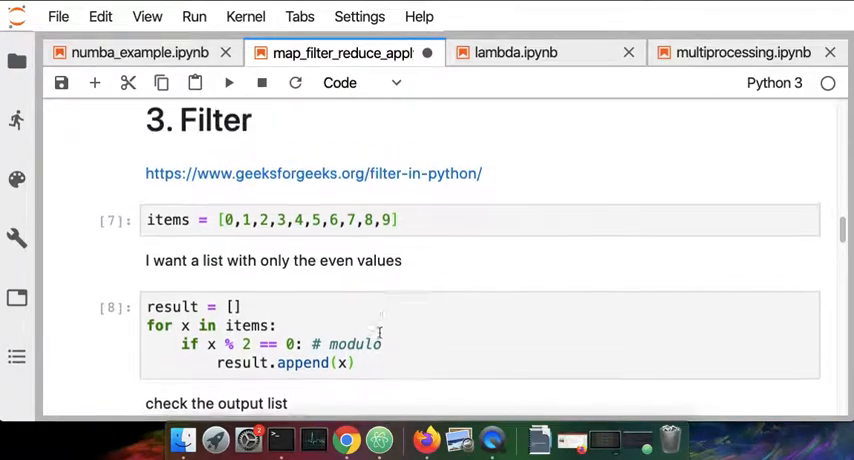
pyautogui.scroll(3)
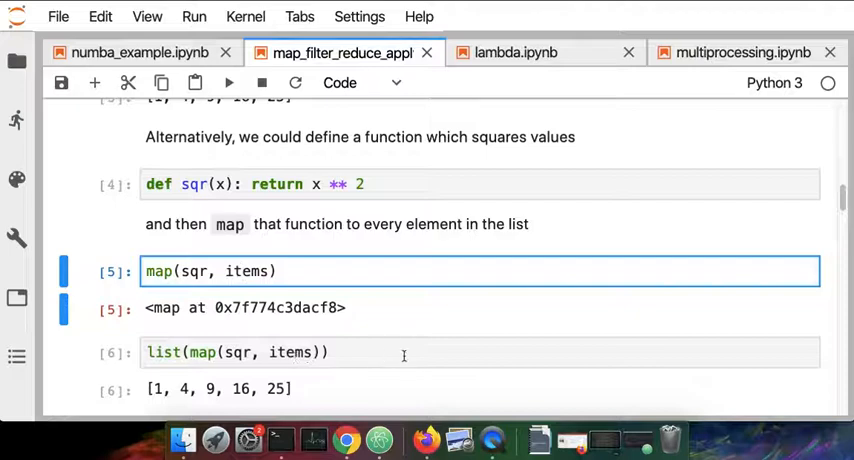
pyautogui.scroll(-3)
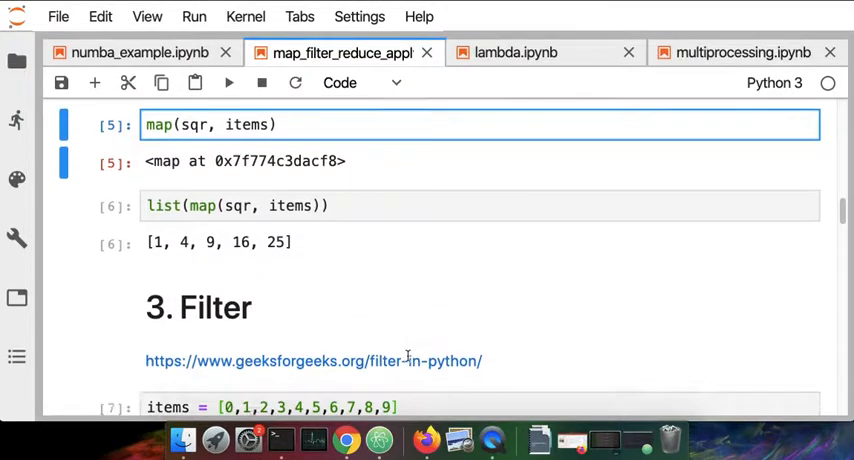
pyautogui.scroll(-3)
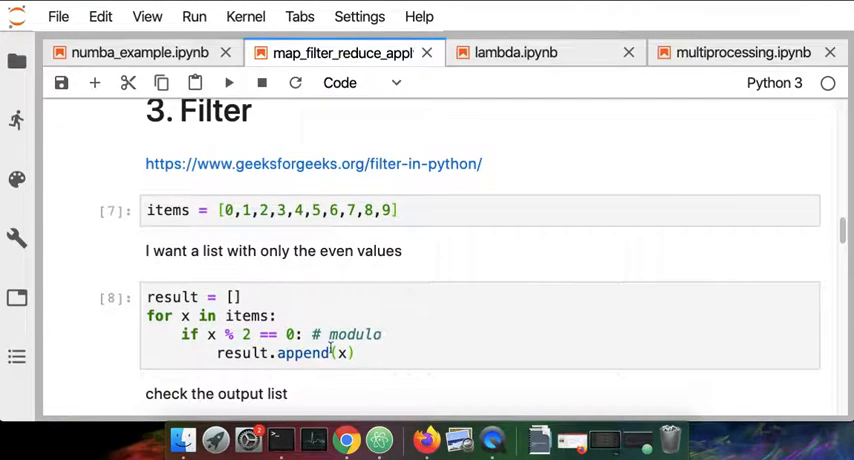
pyautogui.scroll(-3)
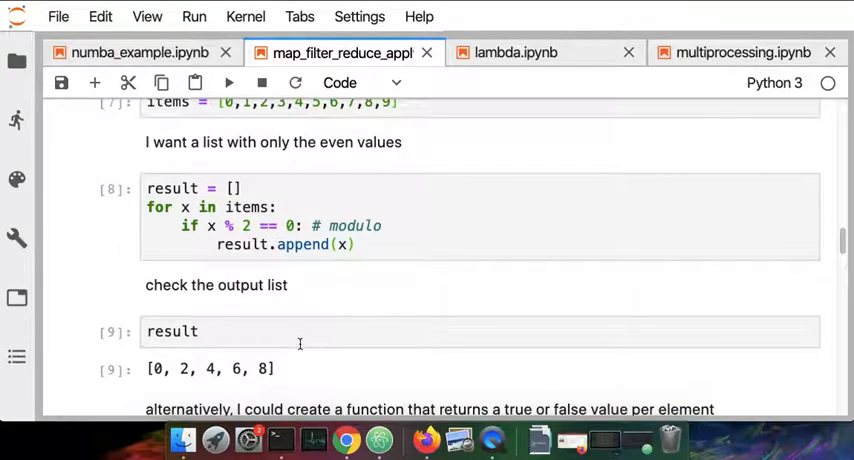
pyautogui.scroll(-3)
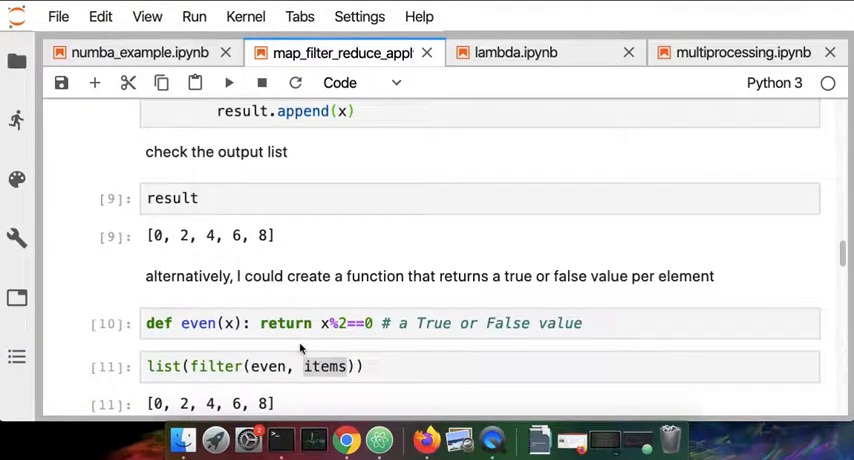
pyautogui.moveTo(436, 348)
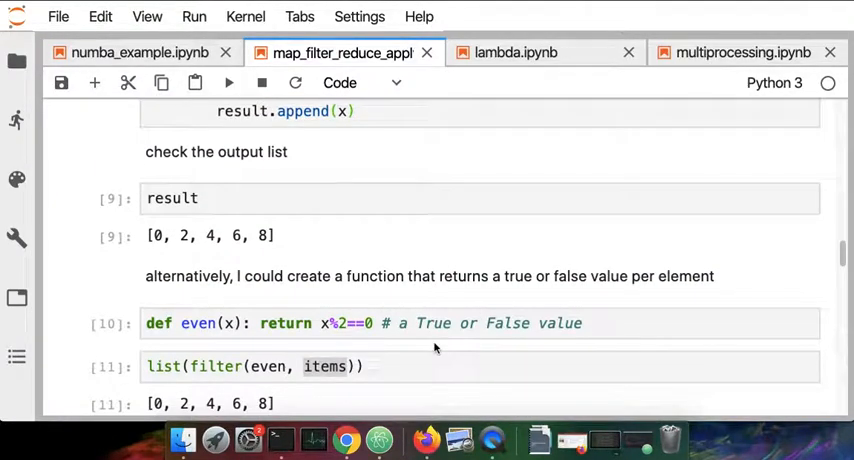
pyautogui.scroll(-3)
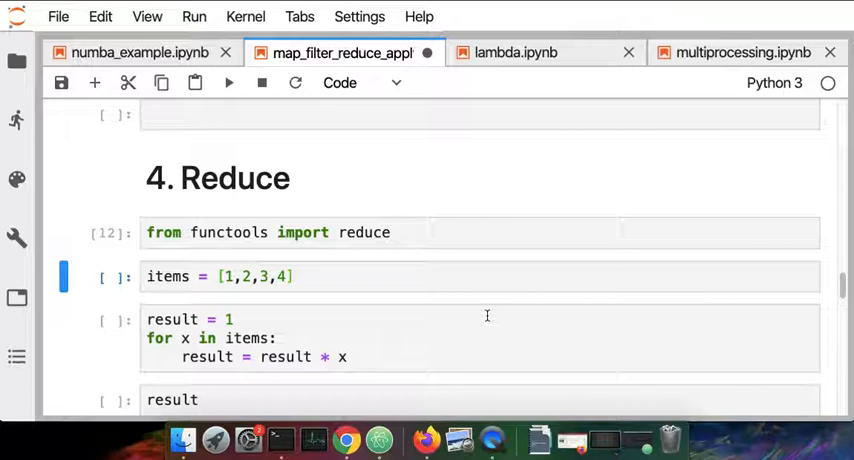
# Run the Reduce items list and product loop so result gives 24.
pyautogui.click(228, 82)
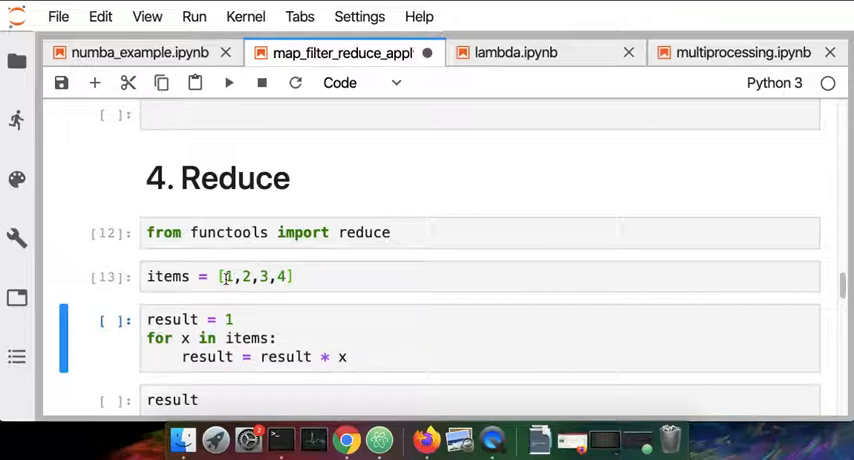
pyautogui.click(372, 338)
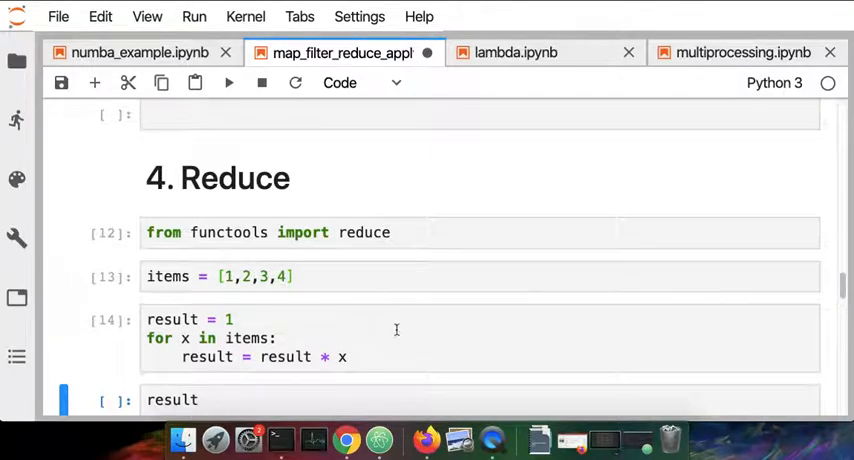
pyautogui.scroll(-3)
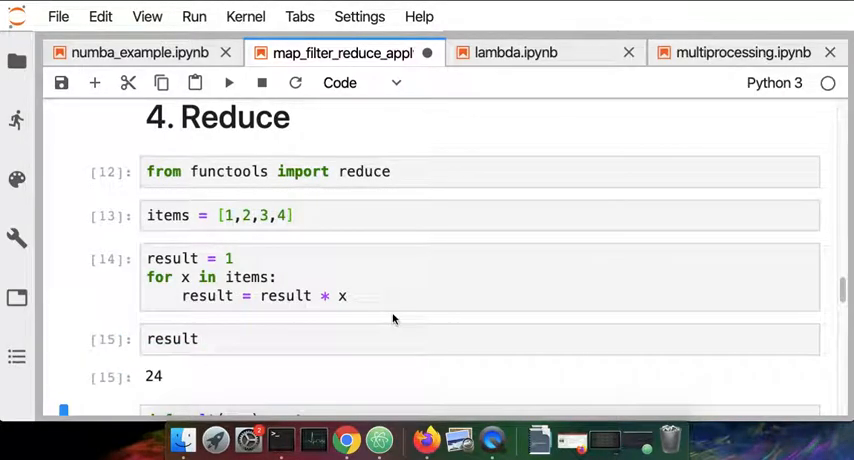
pyautogui.scroll(-3)
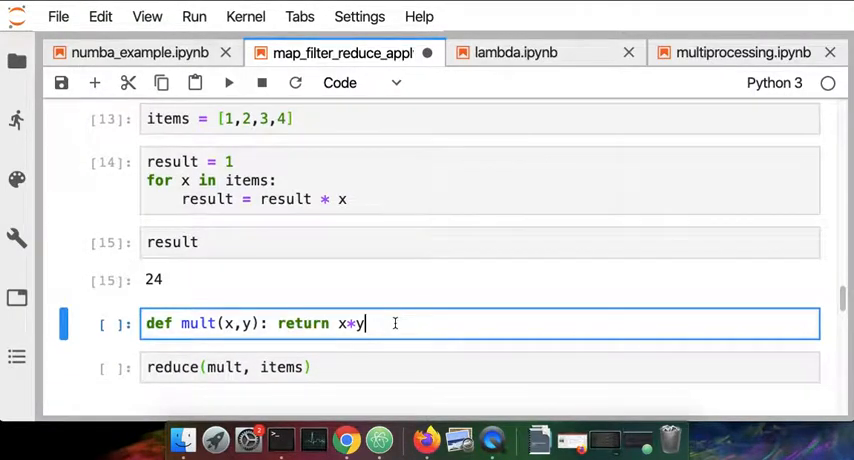
# Define mult and run reduce(mult, items) to return 24.
pyautogui.press('shift+enter')
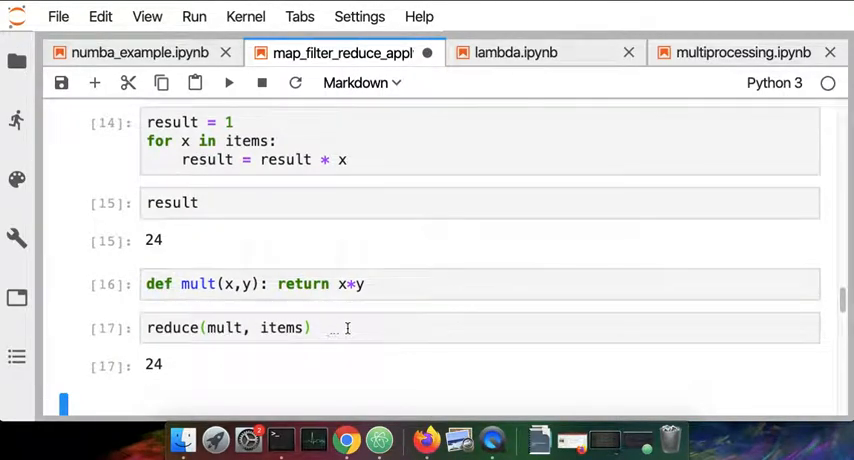
pyautogui.scroll(3)
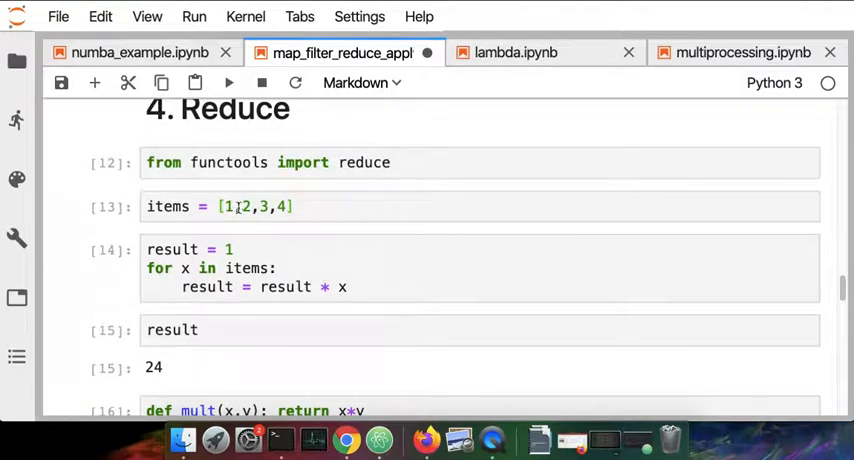
pyautogui.scroll(-3)
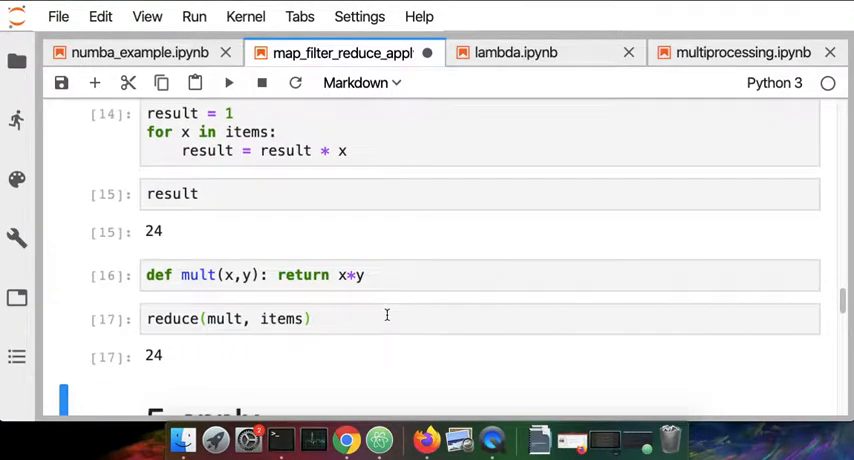
pyautogui.scroll(-3)
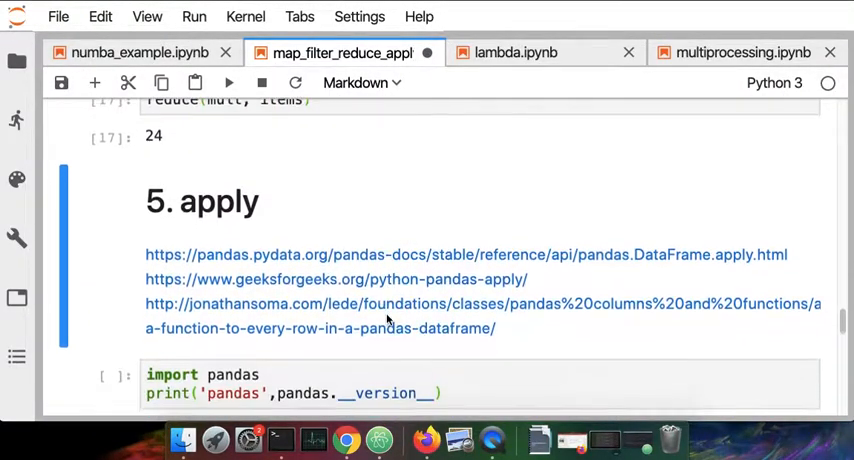
# Run the 'Create a dataframe' cell so rectangles_df shows its height and width table.
pyautogui.scroll(3)
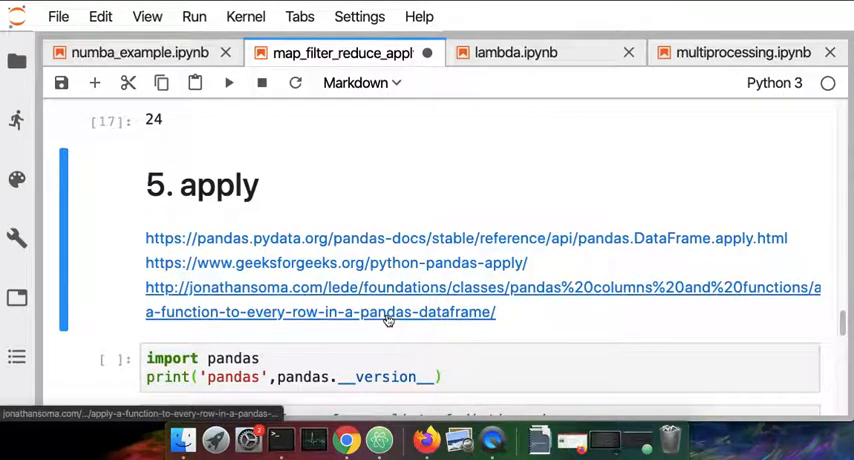
pyautogui.scroll(-3)
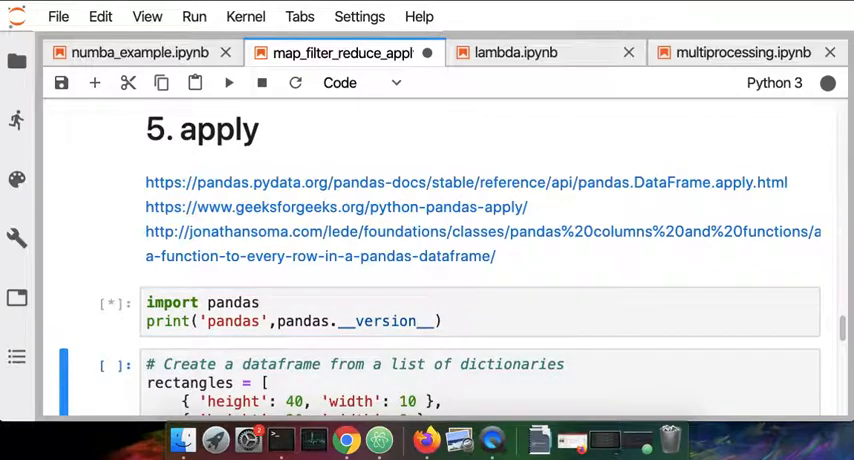
pyautogui.click(230, 82)
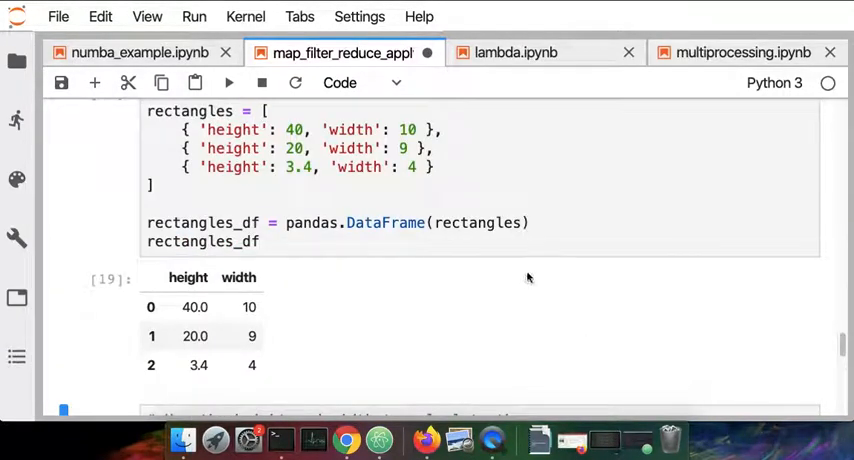
pyautogui.scroll(3)
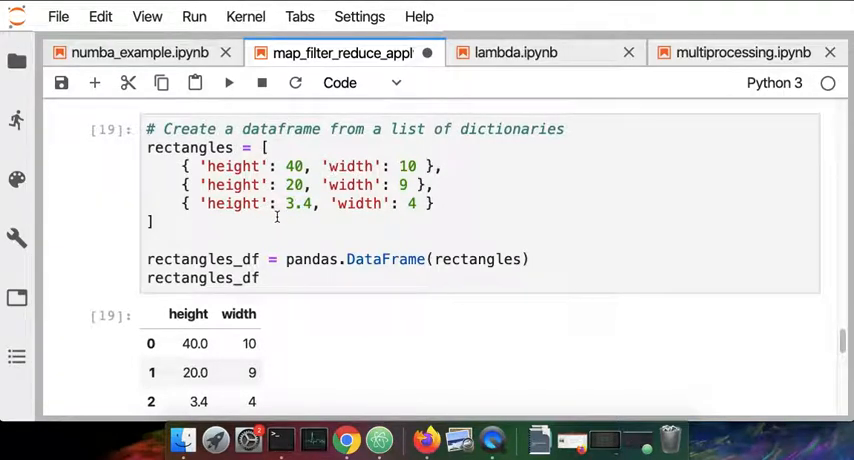
pyautogui.scroll(3)
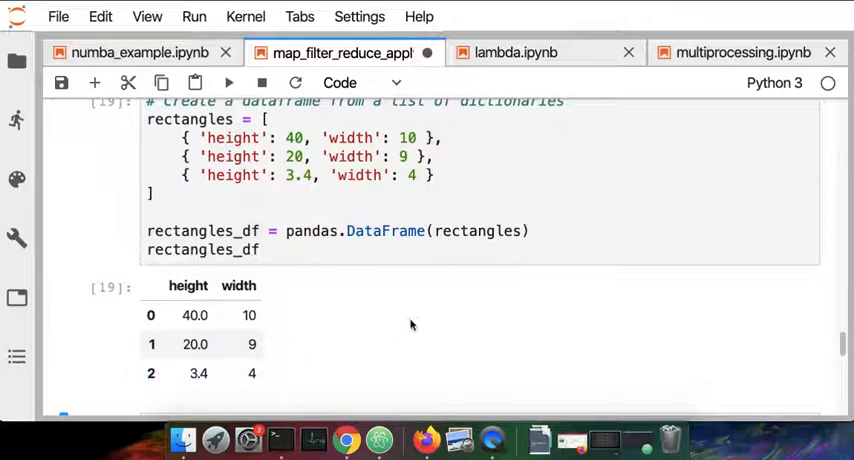
pyautogui.scroll(-3)
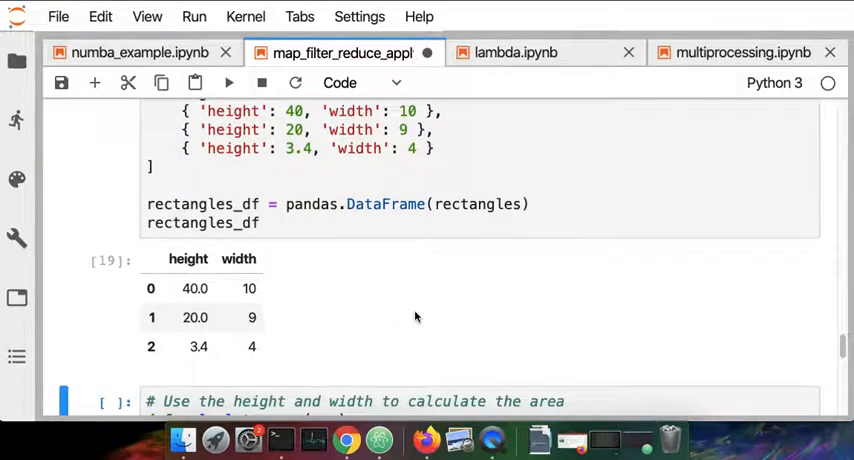
pyautogui.scroll(-3)
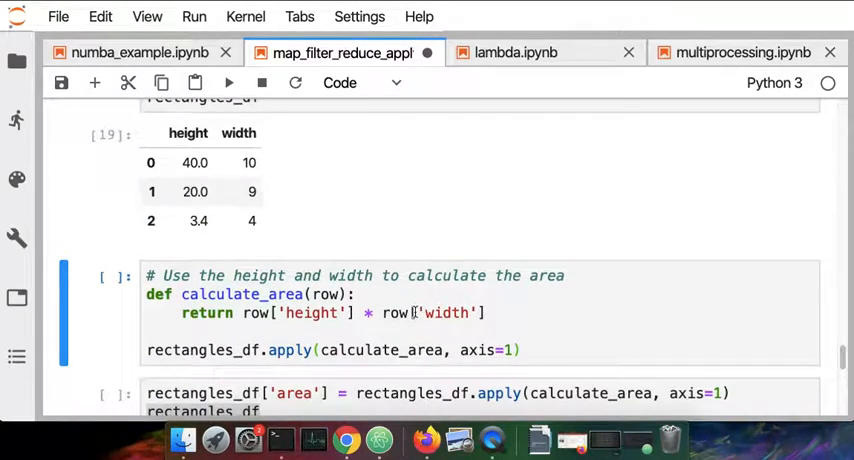
# Run rectangles_df.apply(calculate_area, axis=1) to get areas 400.0, 180.0 and 13.6.
pyautogui.scroll(3)
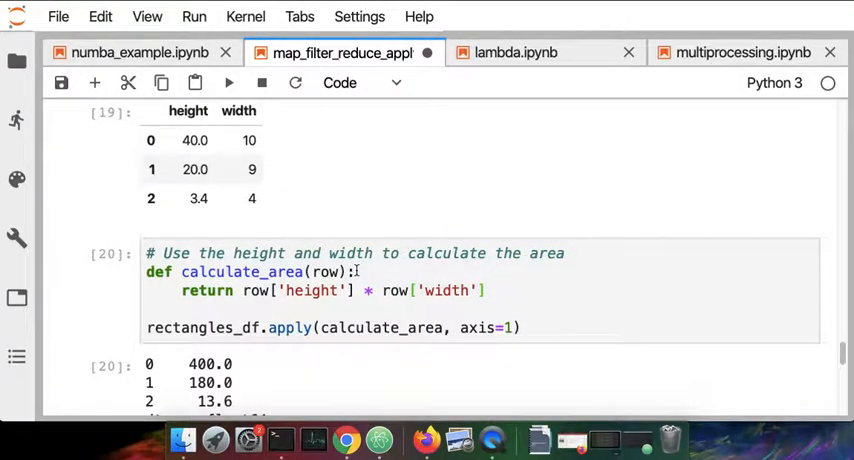
pyautogui.scroll(-3)
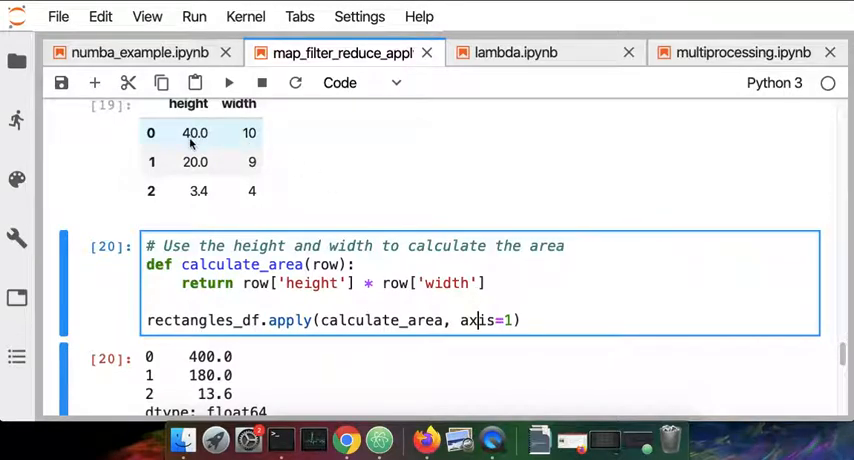
pyautogui.moveTo(284, 200)
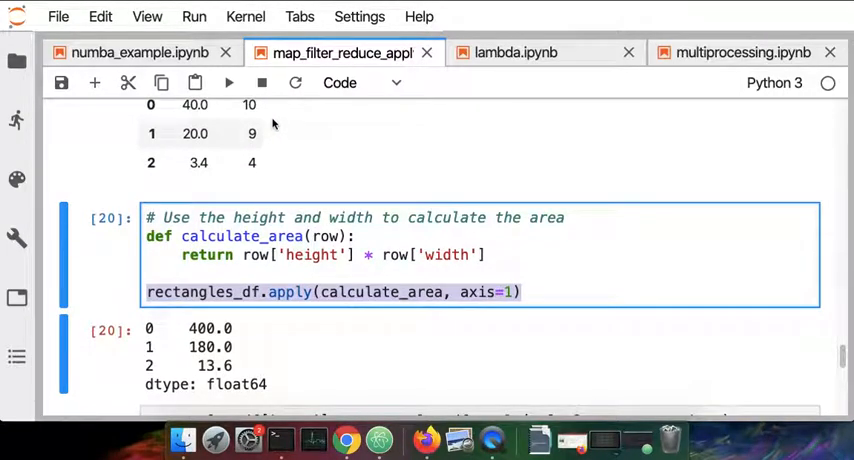
pyautogui.moveTo(558, 284)
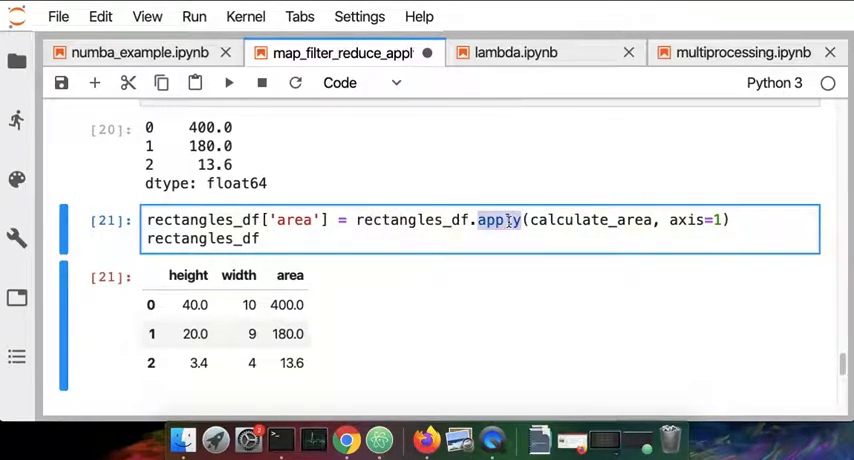
# Assign rectangles_df['area'] so the table shows area 400.0, 180.0, 13.6, highlighting the word apply.
pyautogui.doubleClick(590, 220)
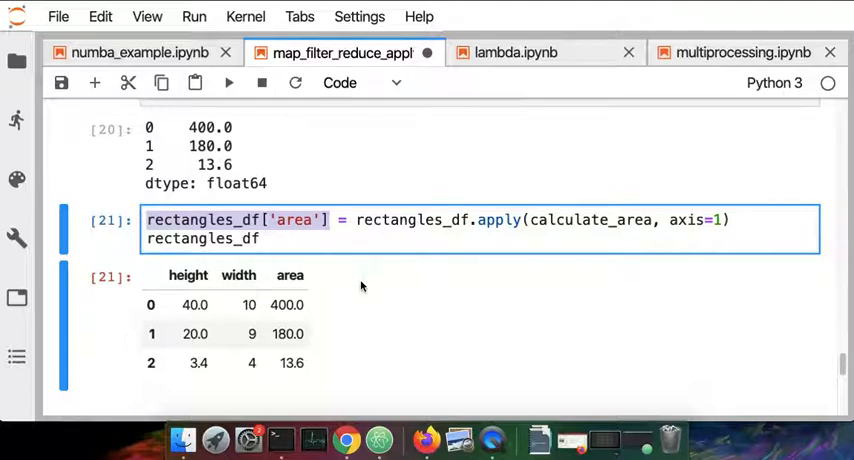
pyautogui.scroll(-3)
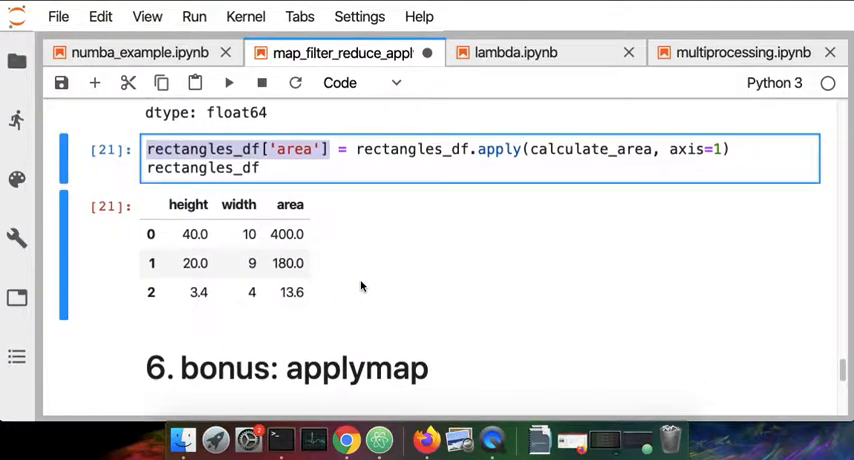
# Define the add_one function in section 6.
pyautogui.scroll(-3)
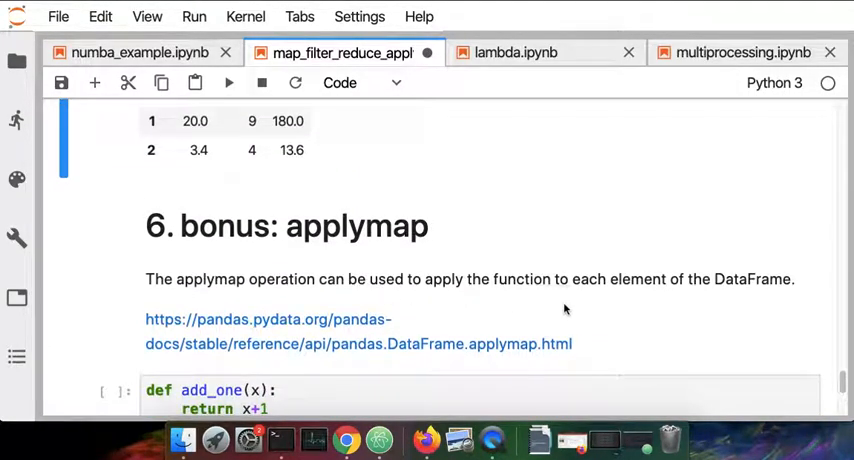
pyautogui.moveTo(628, 336)
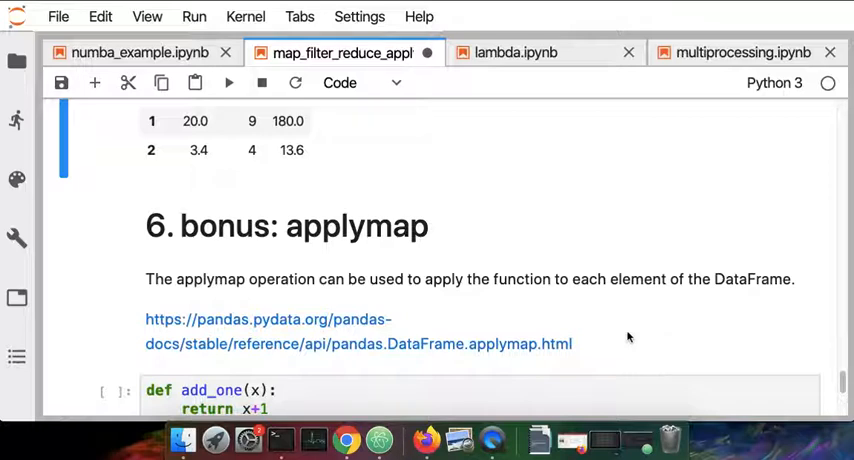
pyautogui.scroll(-3)
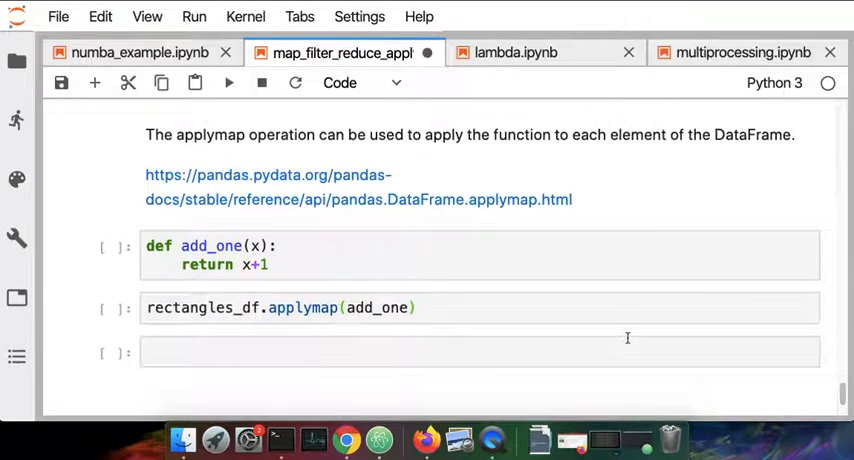
pyautogui.click(412, 256)
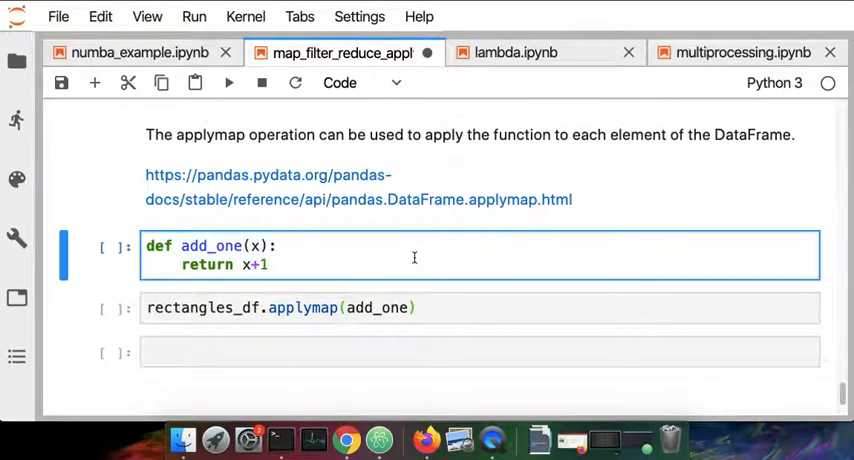
pyautogui.click(230, 84)
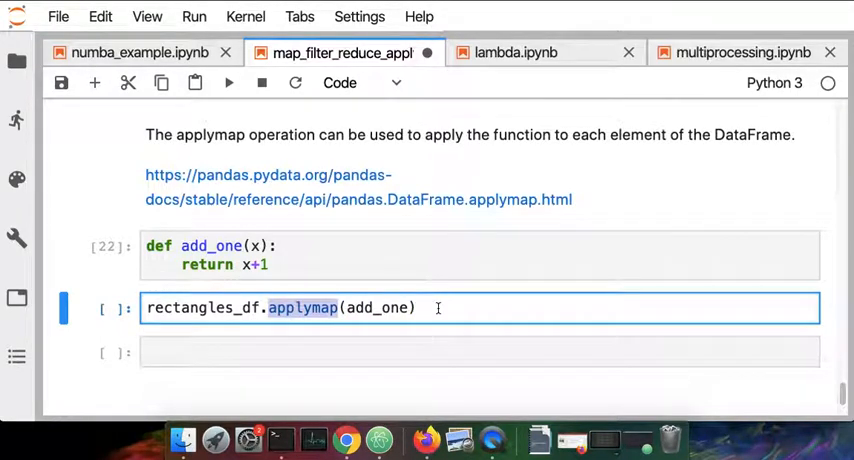
# Run rectangles_df.applymap(add_one) so every value increments, e.g. 41.0, 11, 401.0.
pyautogui.click(228, 84)
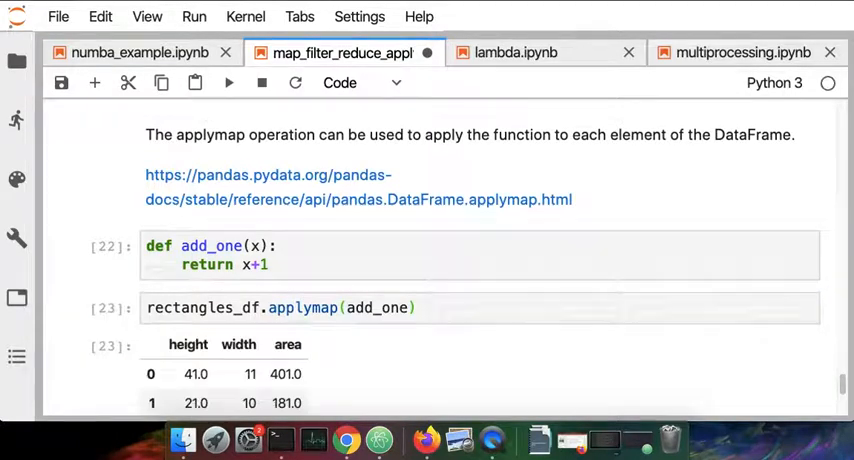
pyautogui.click(378, 308)
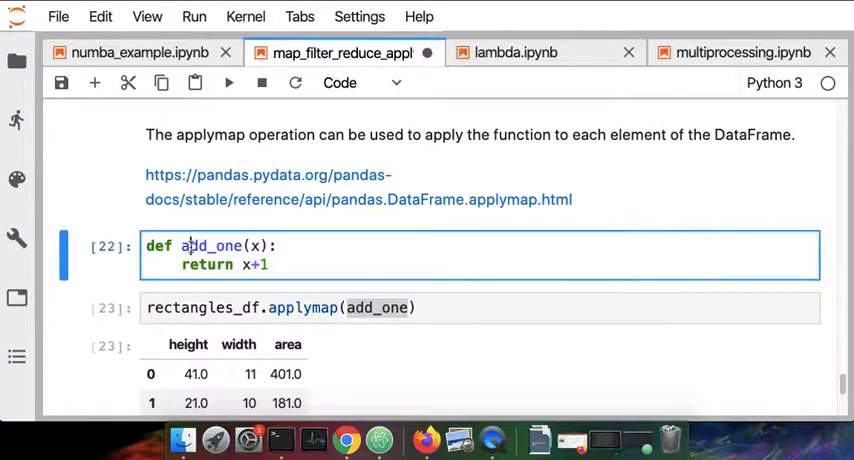
pyautogui.doubleClick(212, 246)
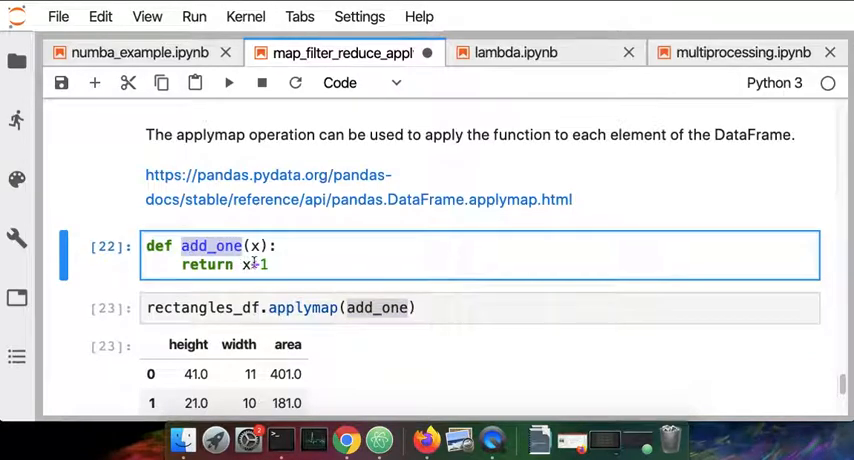
pyautogui.scroll(-3)
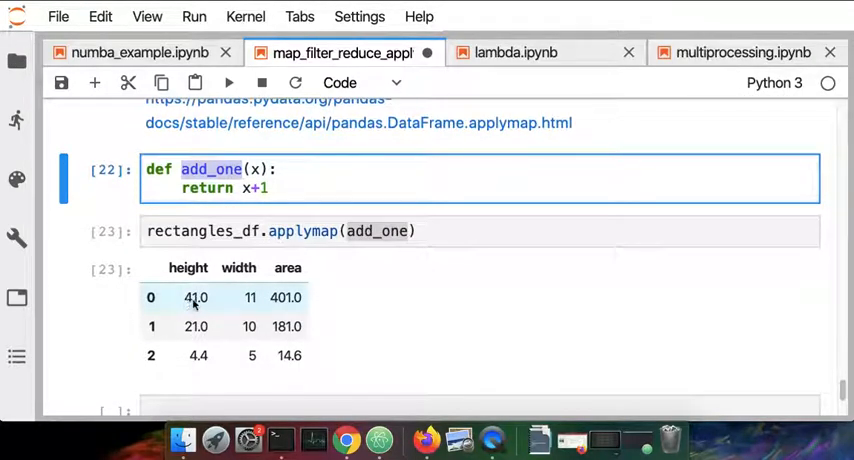
pyautogui.moveTo(278, 304)
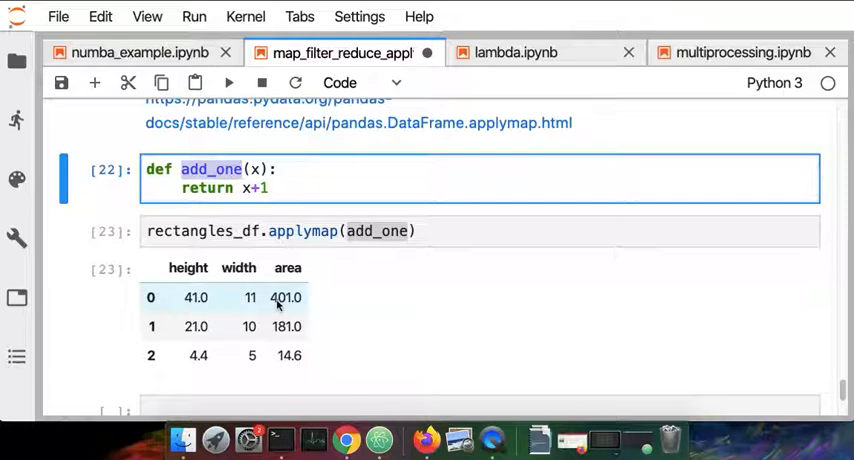